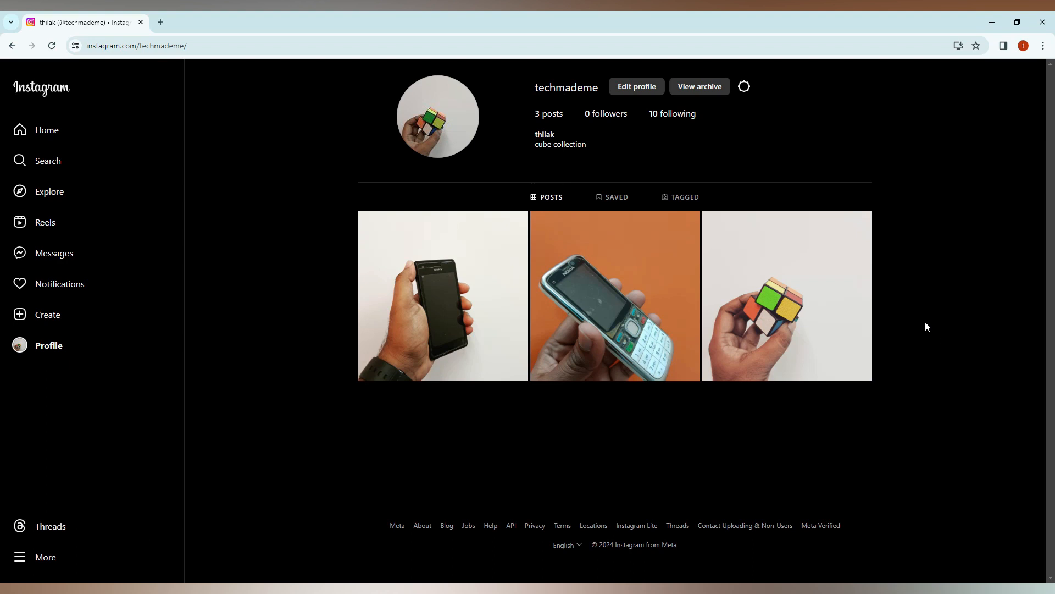
mouse_move(40, 207)
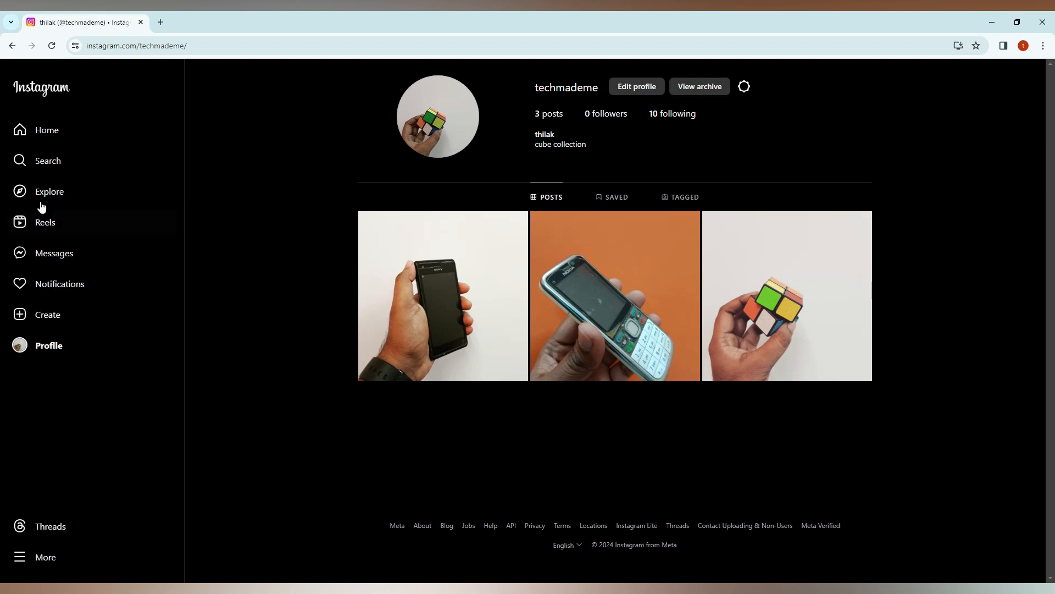
- Bring up recent searches to reach the googlepixel profile
left_click(38, 161)
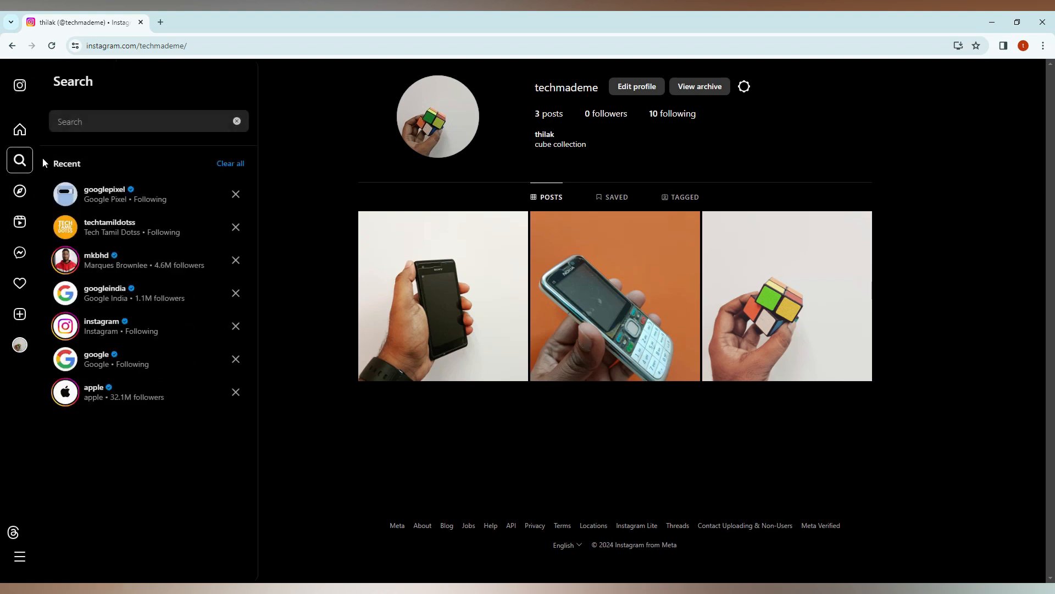
mouse_move(122, 208)
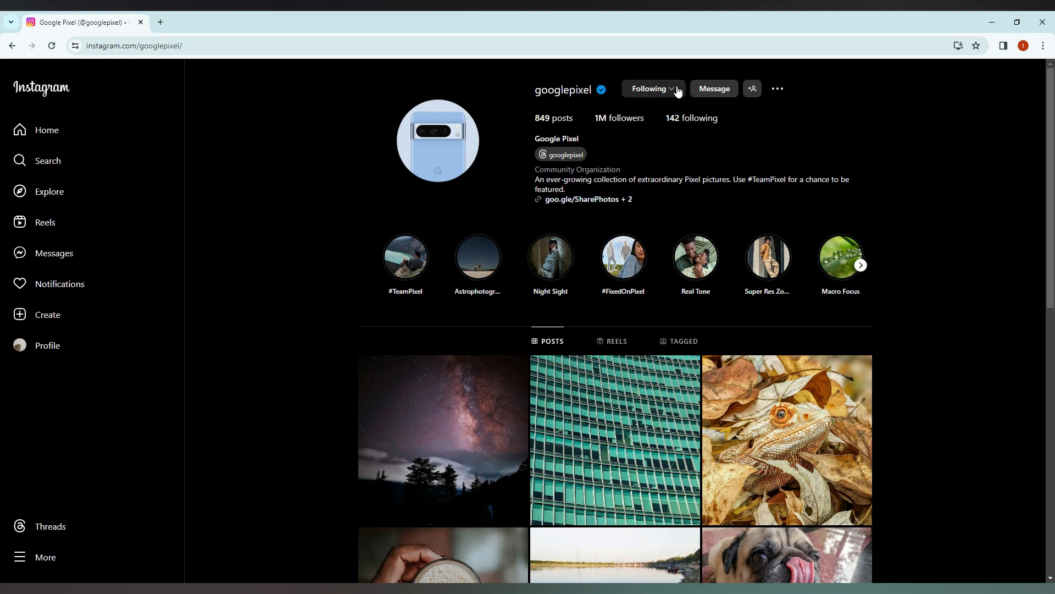
- Remove googlepixel from favorites via its Following options
left_click(650, 88)
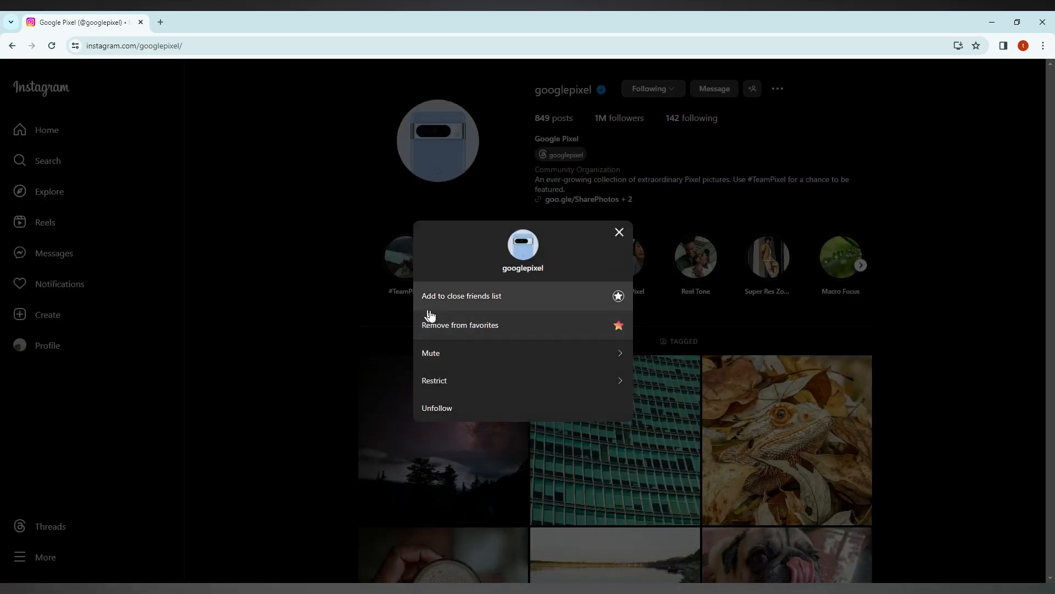
mouse_move(481, 333)
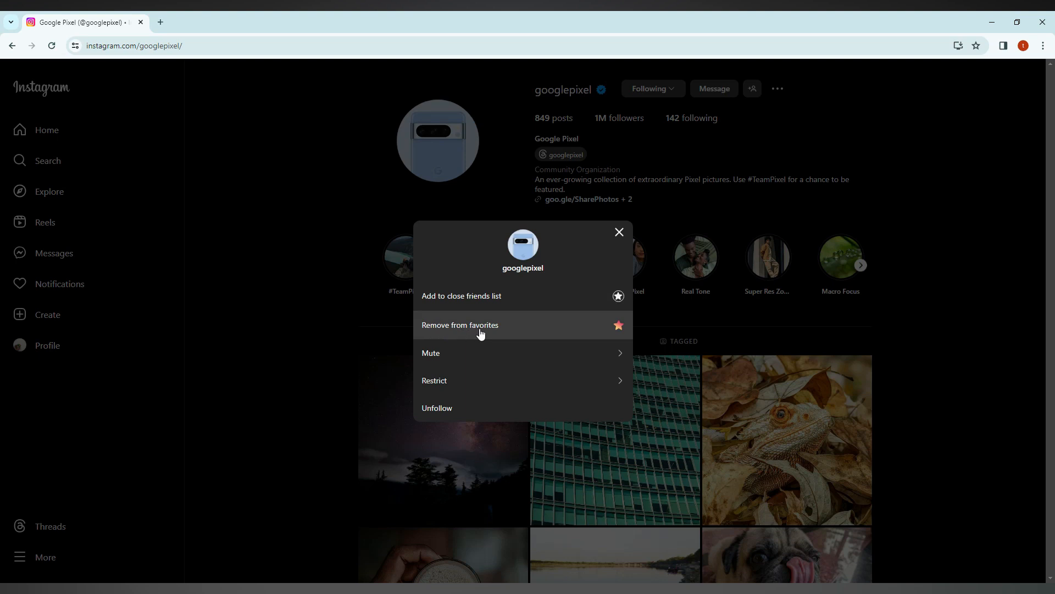
mouse_move(598, 337)
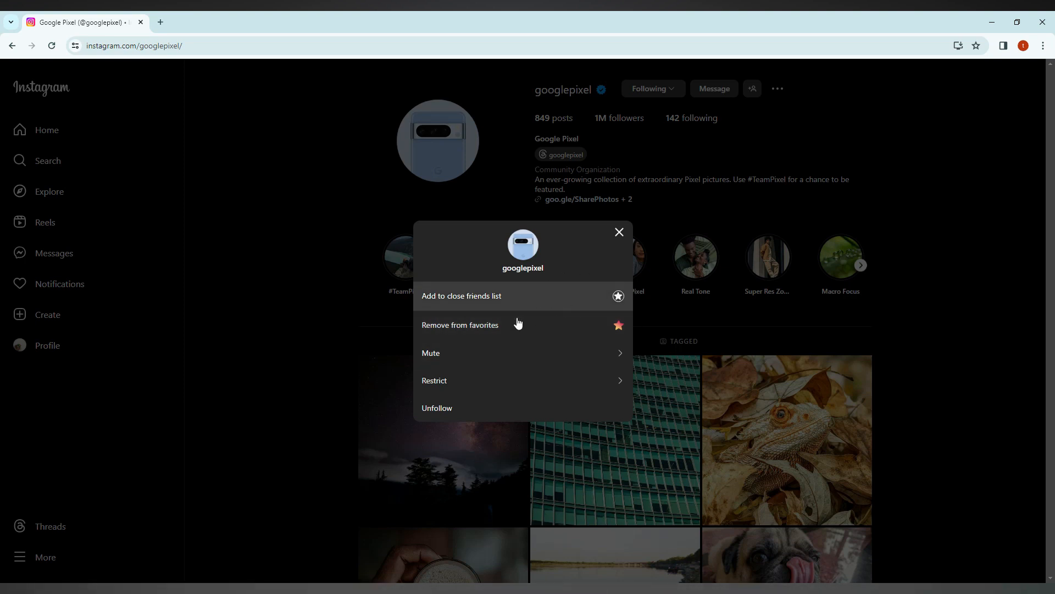
left_click(460, 324)
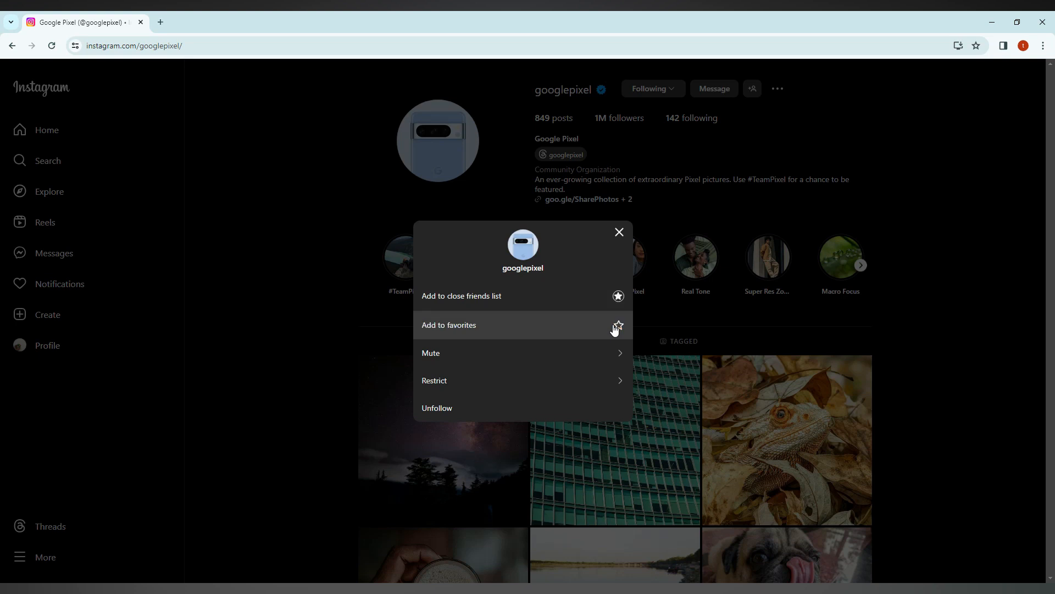
mouse_move(500, 331)
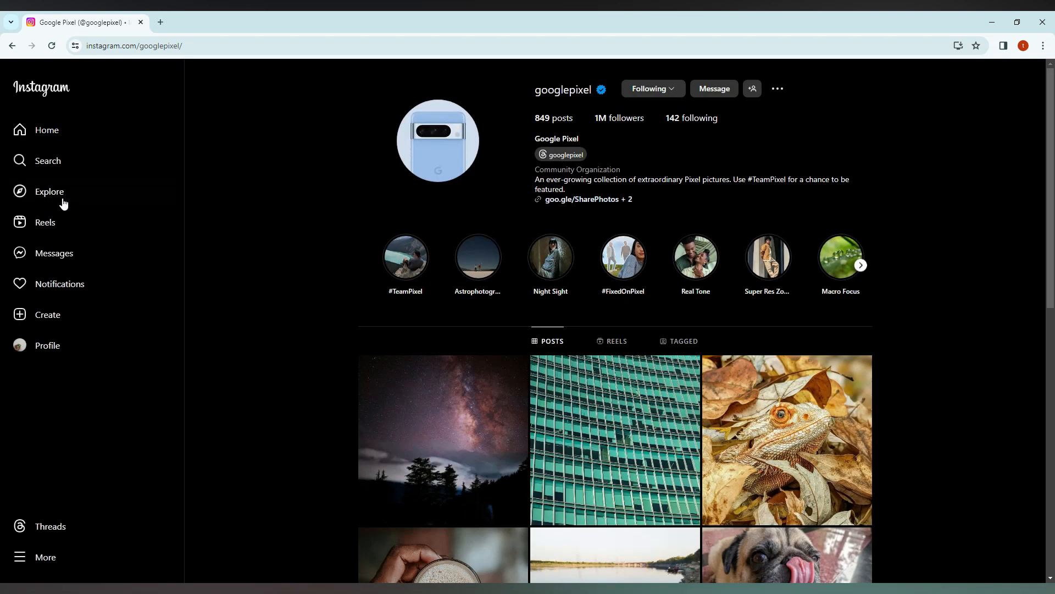
- Find the google profile to confirm the same Remove from favorites option, ending on Edit profile
left_click(37, 160)
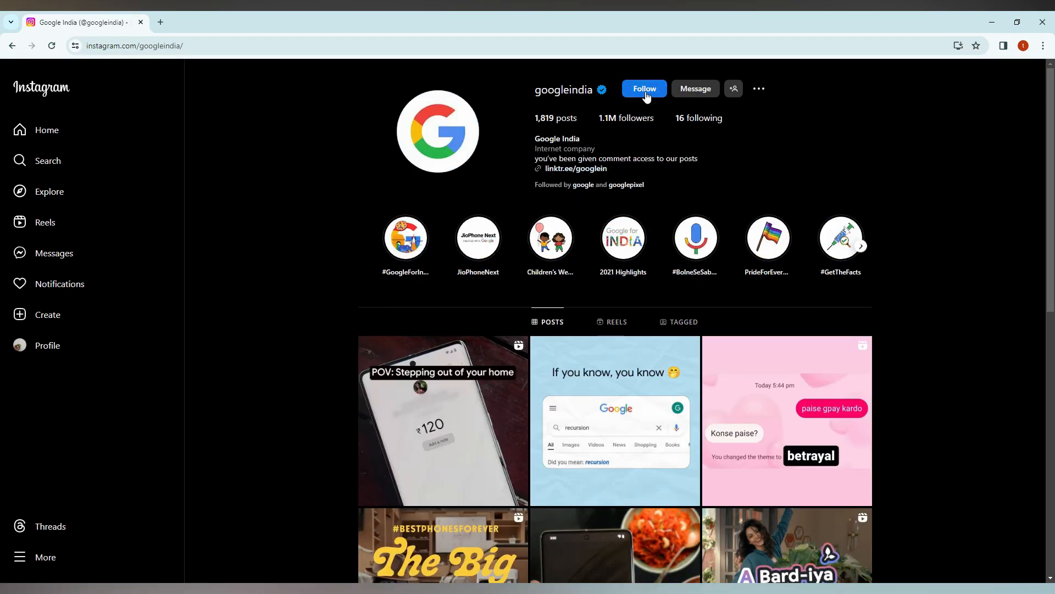
mouse_move(48, 161)
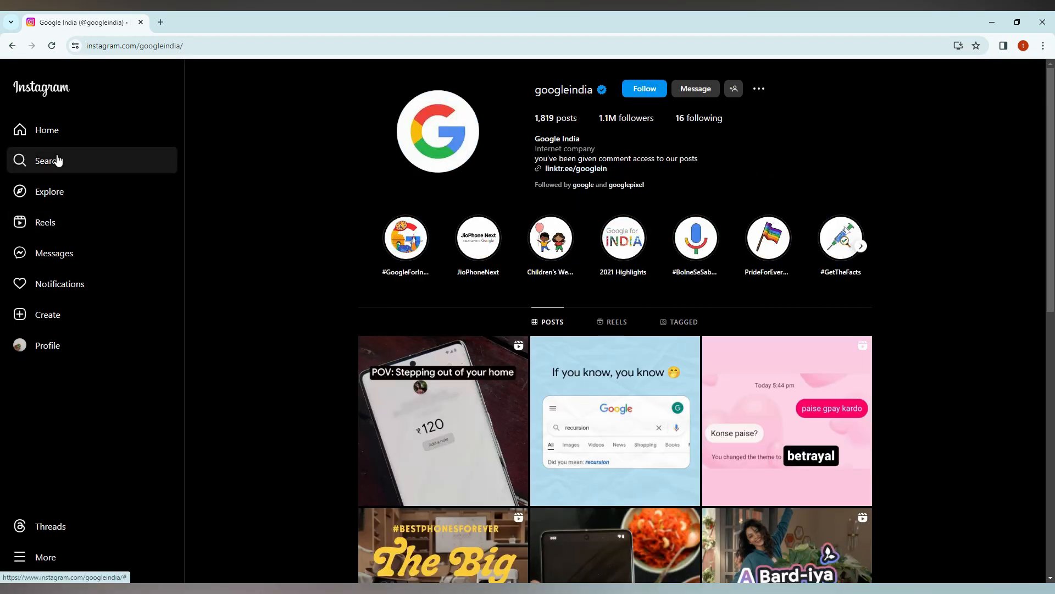
left_click(46, 161)
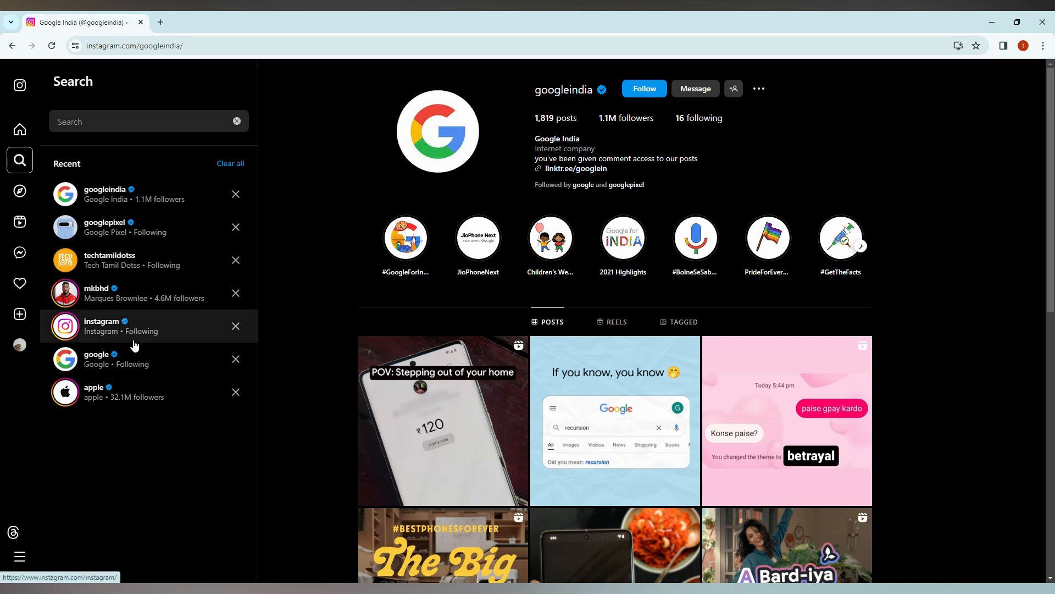
mouse_move(134, 360)
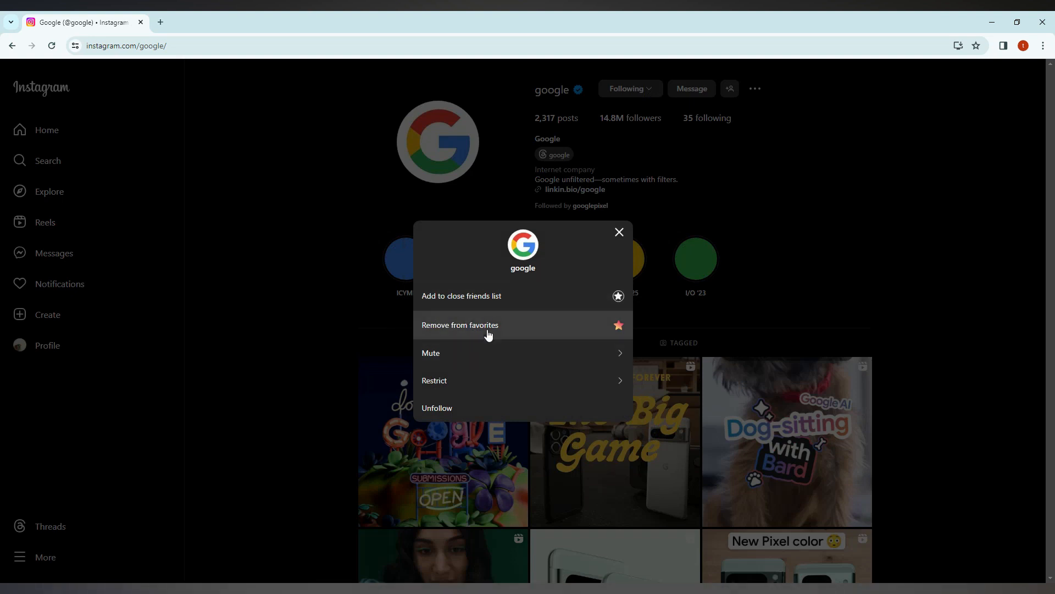
mouse_move(599, 330)
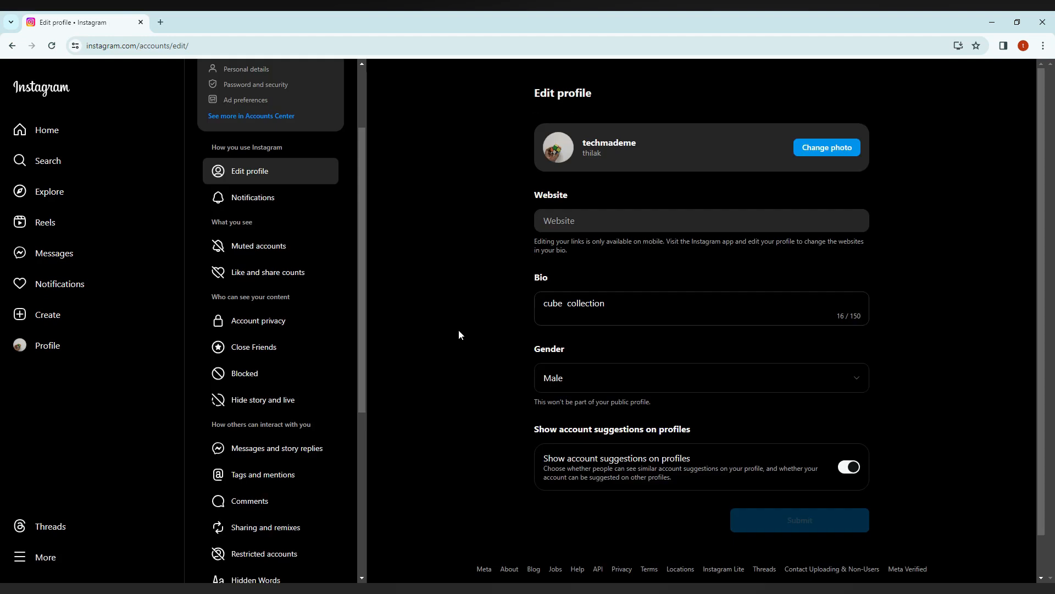
scroll("down", 3)
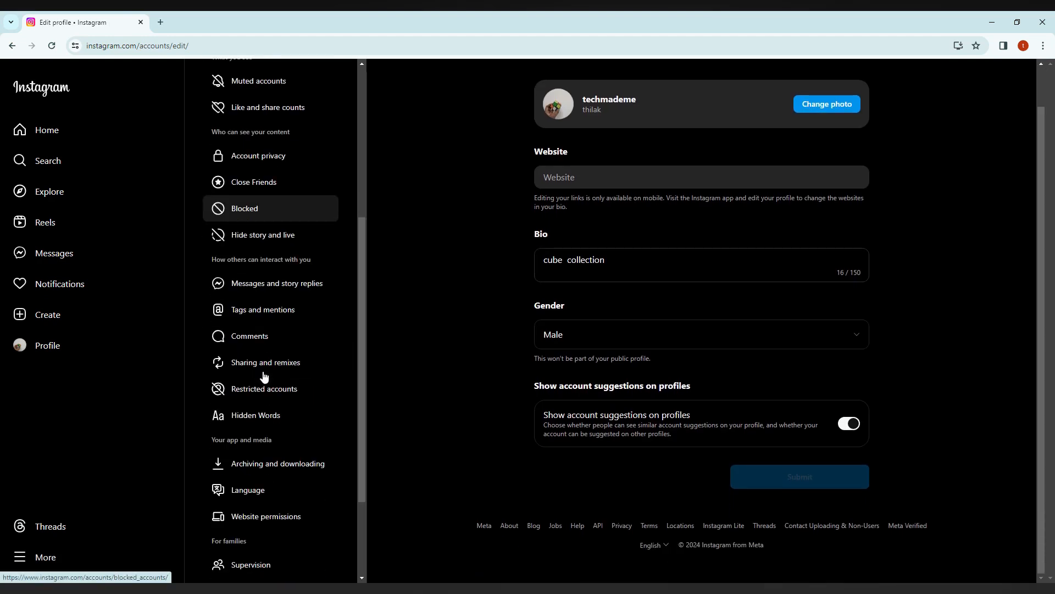
scroll("down", 3)
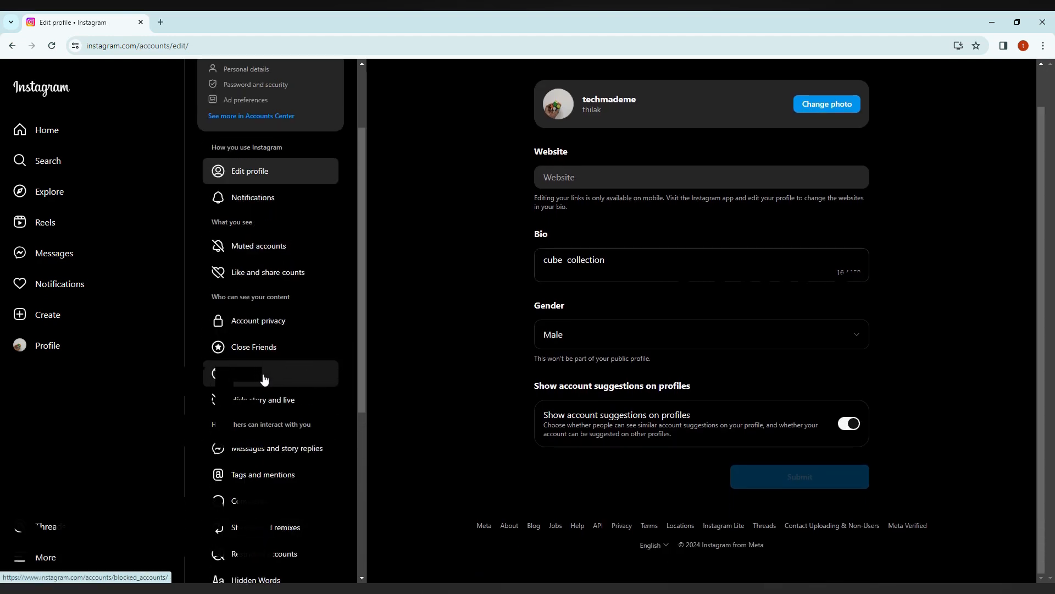